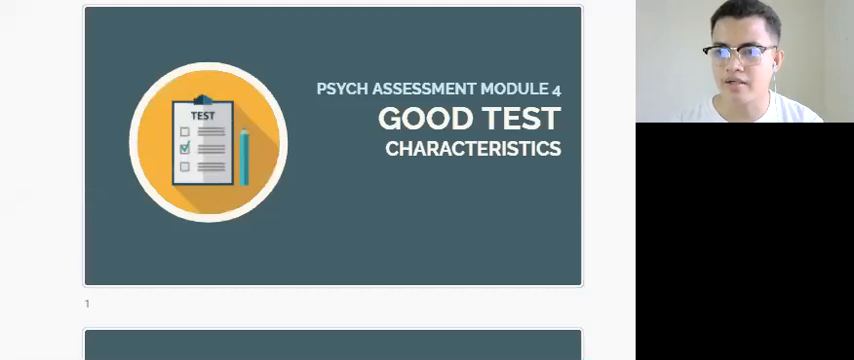
scroll(down, 3)
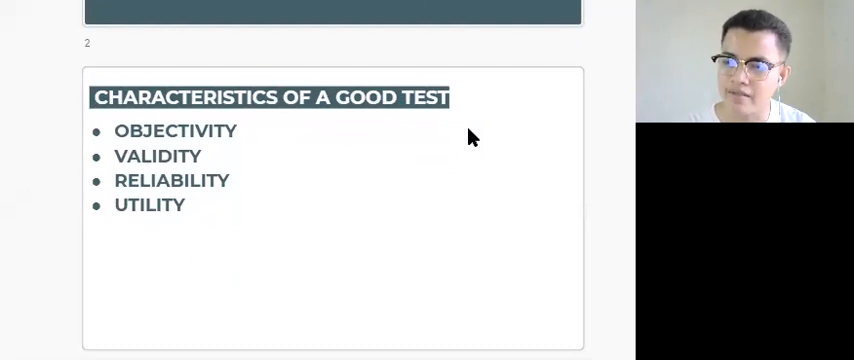
mouse_move(446, 140)
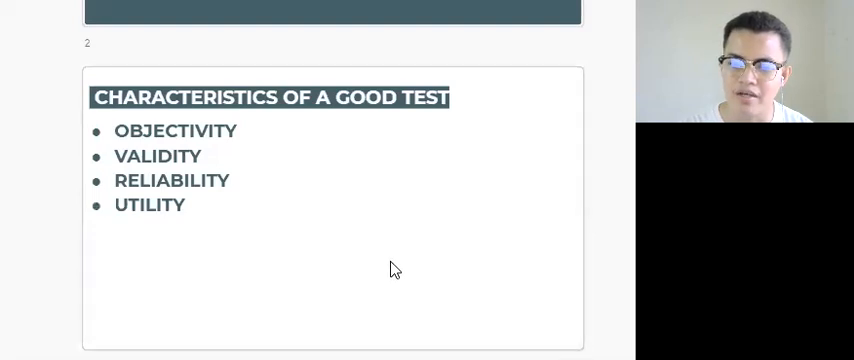
scroll(down, 3)
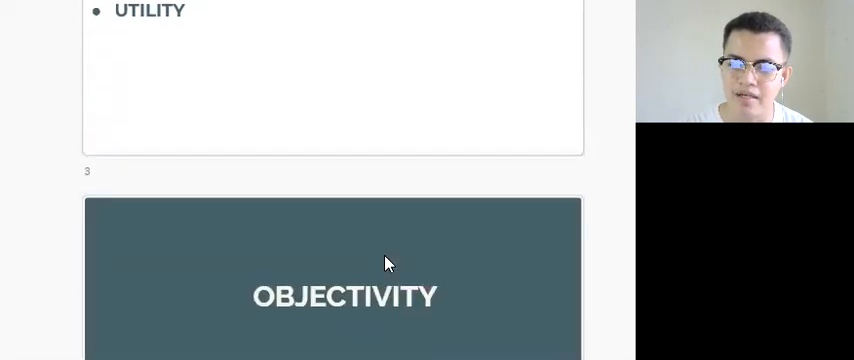
scroll(up, 3)
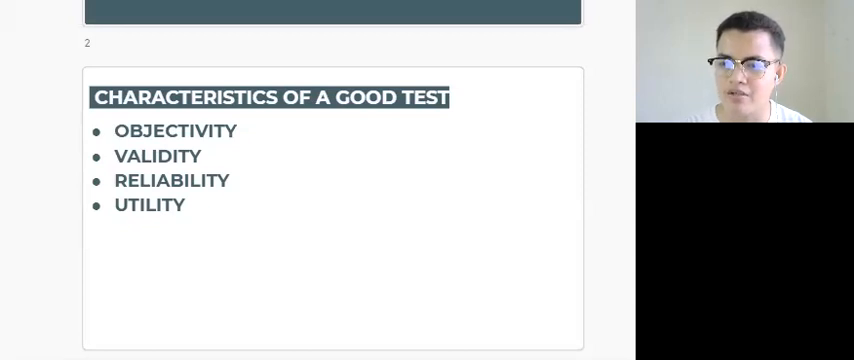
mouse_move(480, 214)
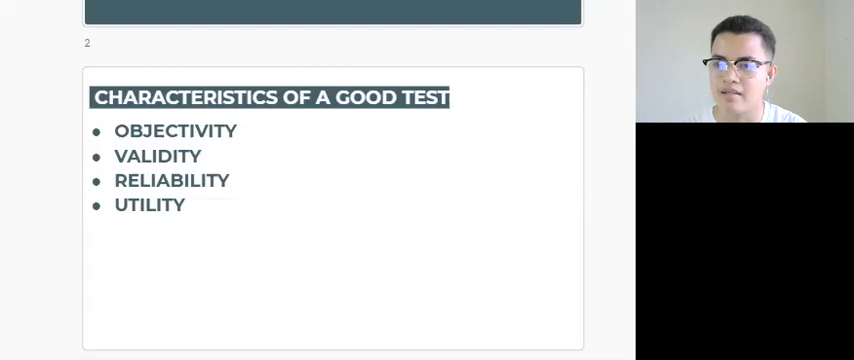
mouse_move(516, 184)
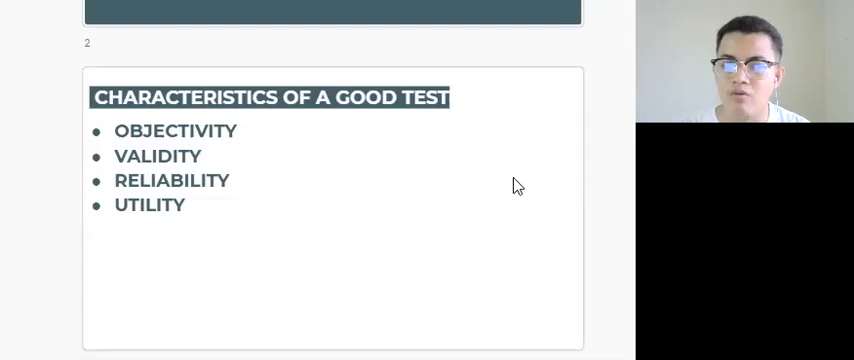